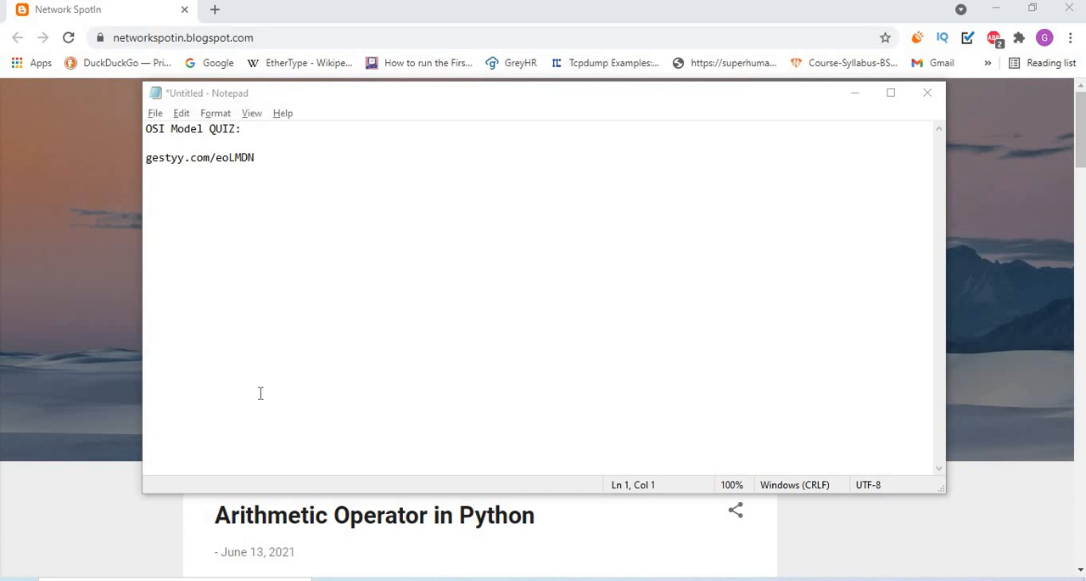
pyautogui.moveTo(307, 177)
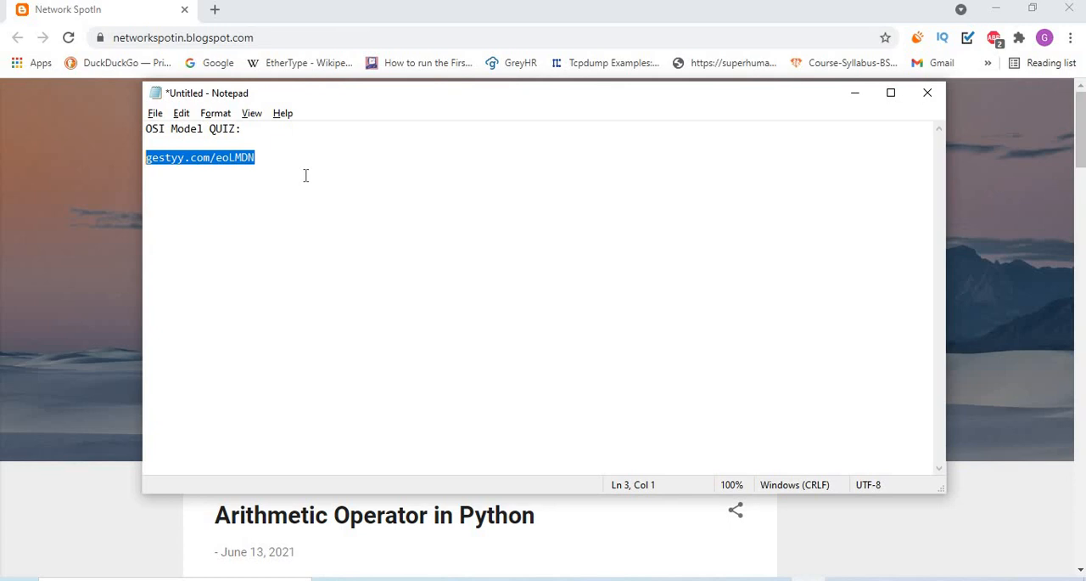
pyautogui.moveTo(218, 10)
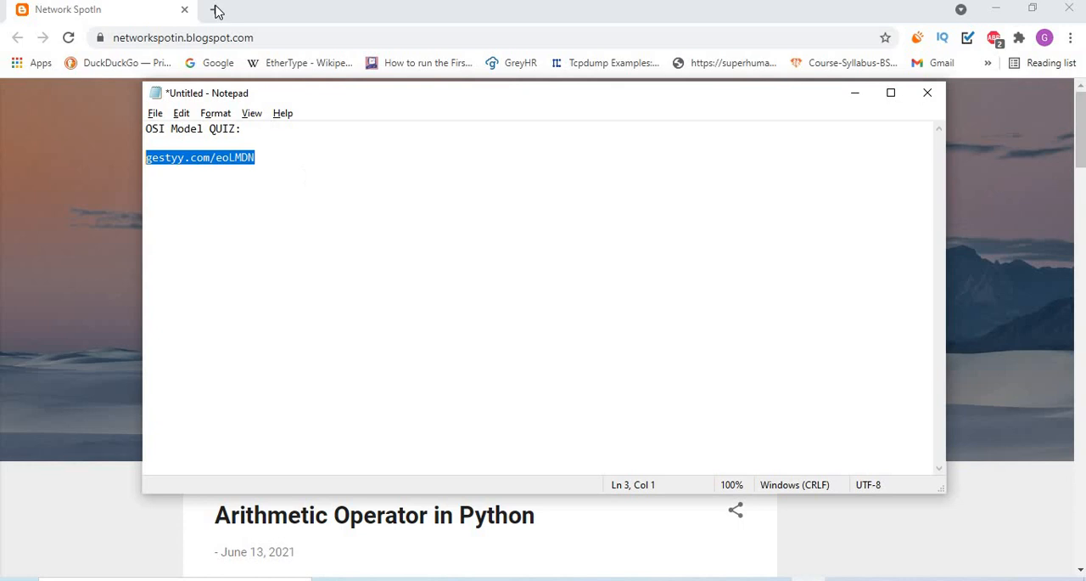
# - Visit gestyy.com/eoLMDN in a new tab and skip the ad to reach the OSI Model QUIZ
pyautogui.click(216, 10)
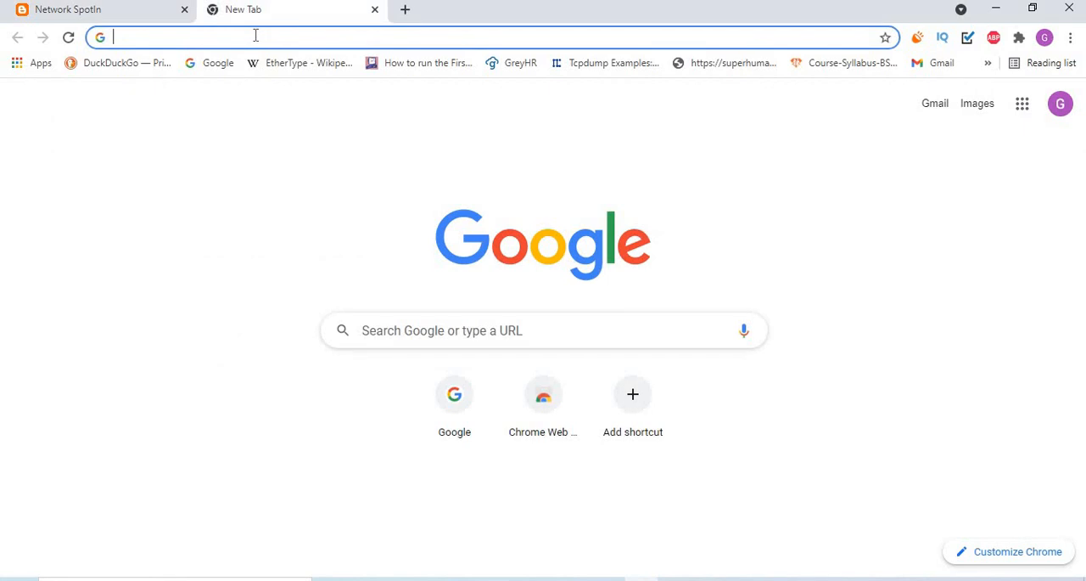
pyautogui.write('gestyy.com/eoLMDN')
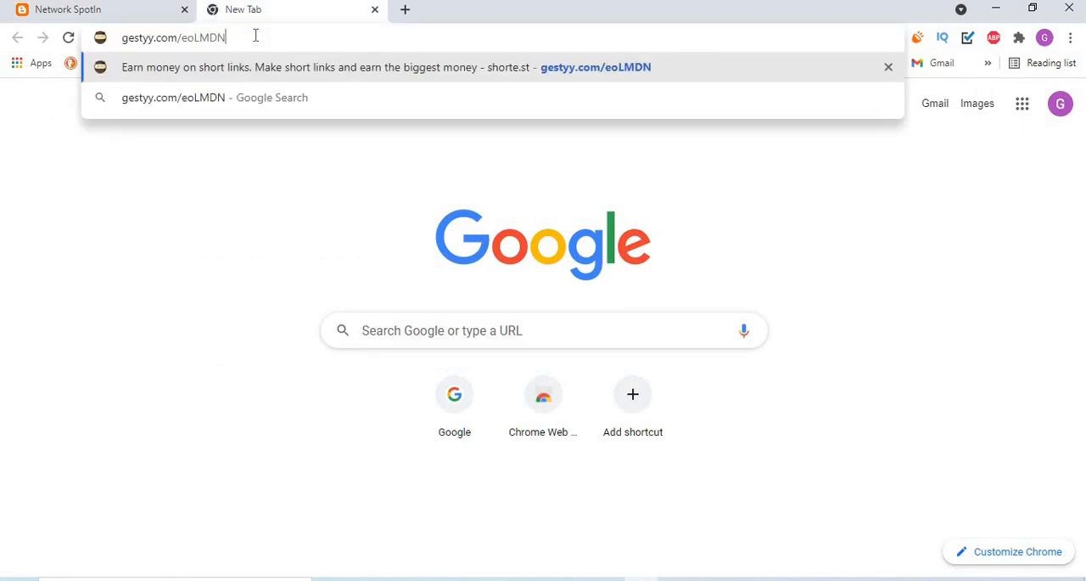
pyautogui.press('Return')
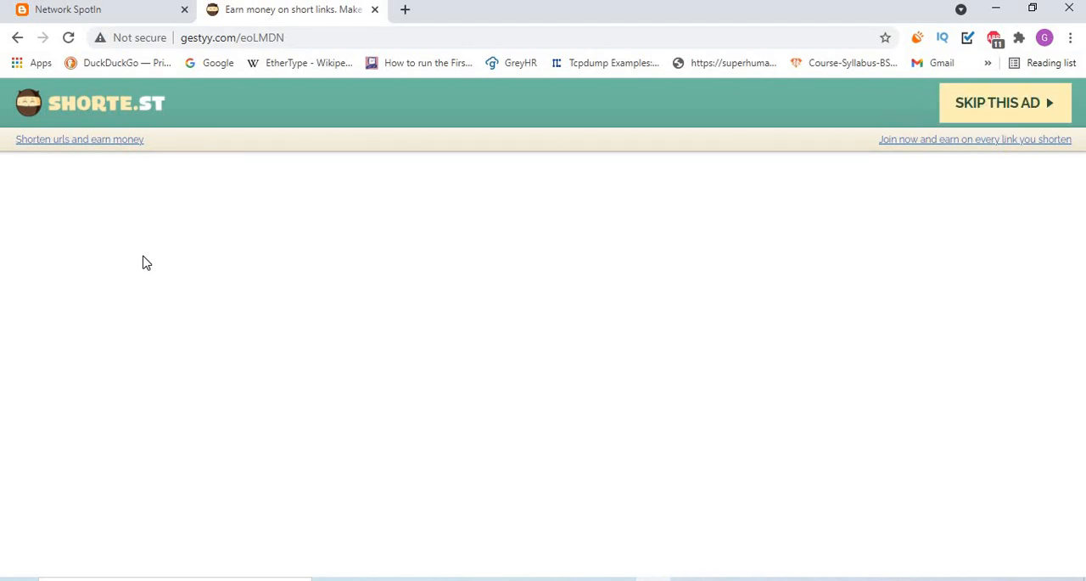
pyautogui.moveTo(1027, 102)
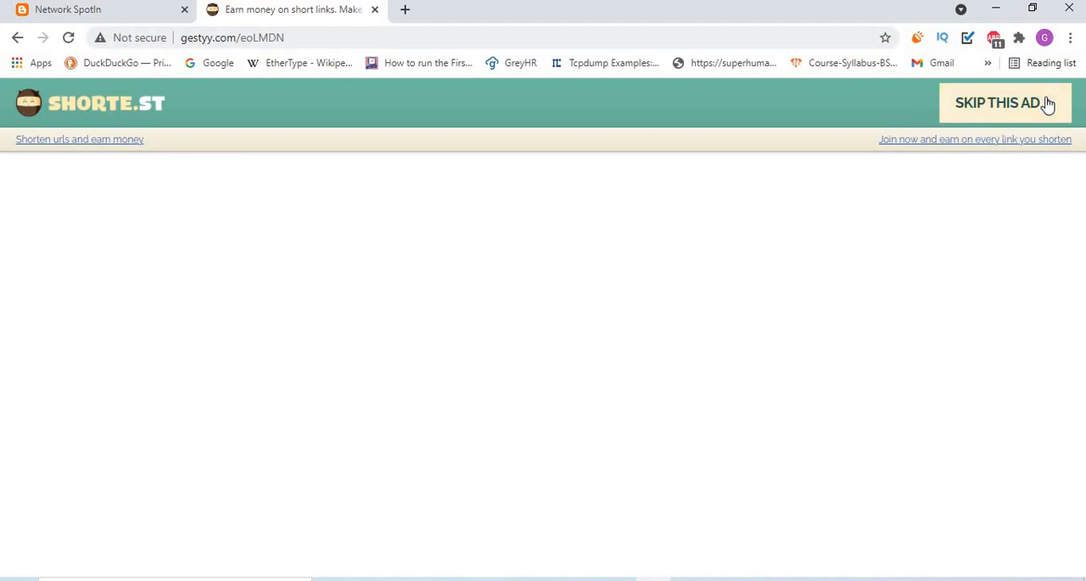
pyautogui.moveTo(1006, 103)
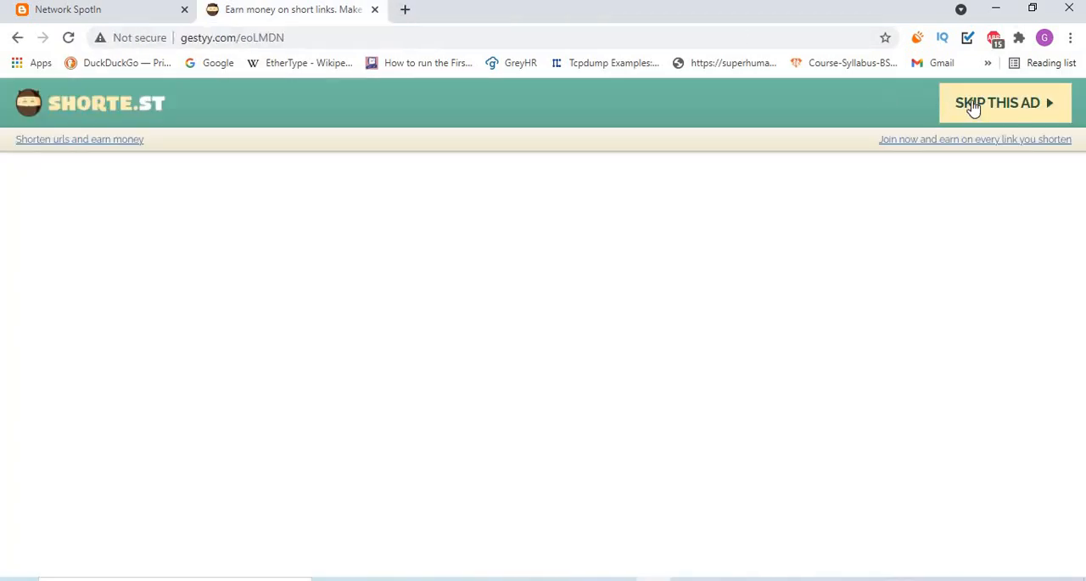
pyautogui.click(1005, 103)
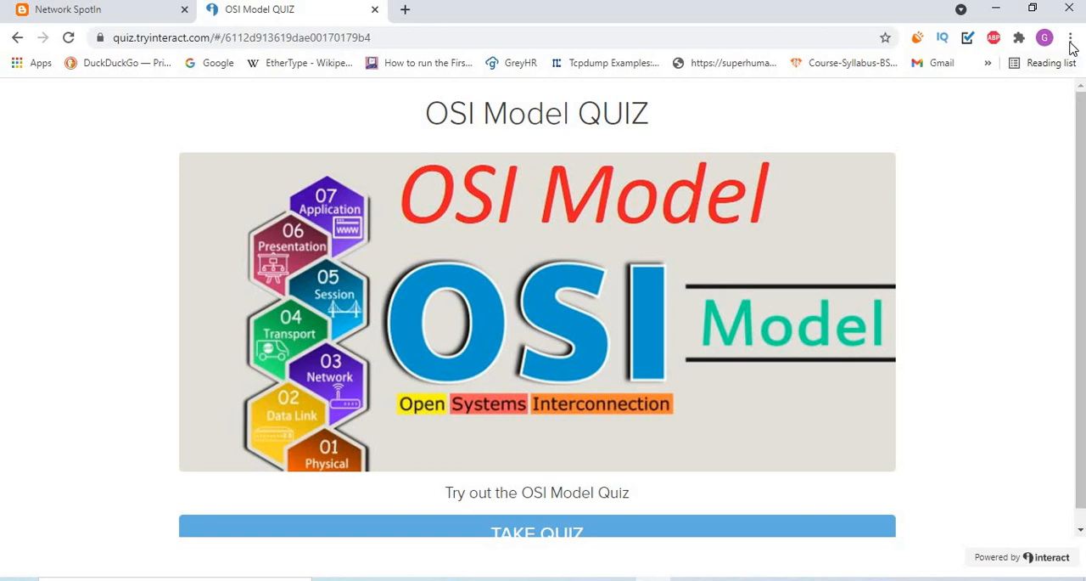
# - Zoom out, start the OSI Model quiz at question 1, then return to the Network SpotIn tab
pyautogui.click(1070, 37)
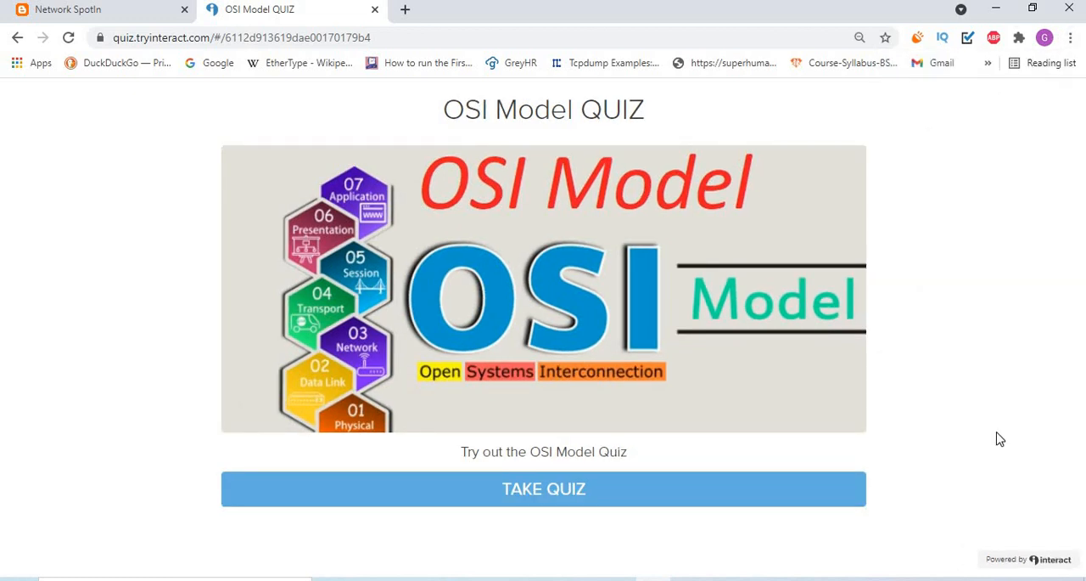
pyautogui.click(543, 488)
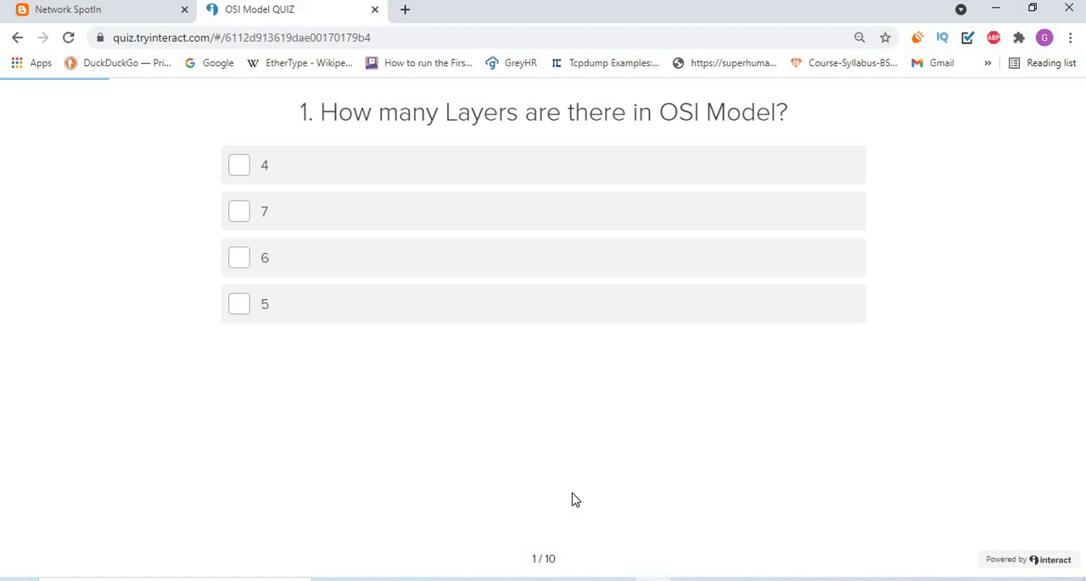
pyautogui.moveTo(291, 326)
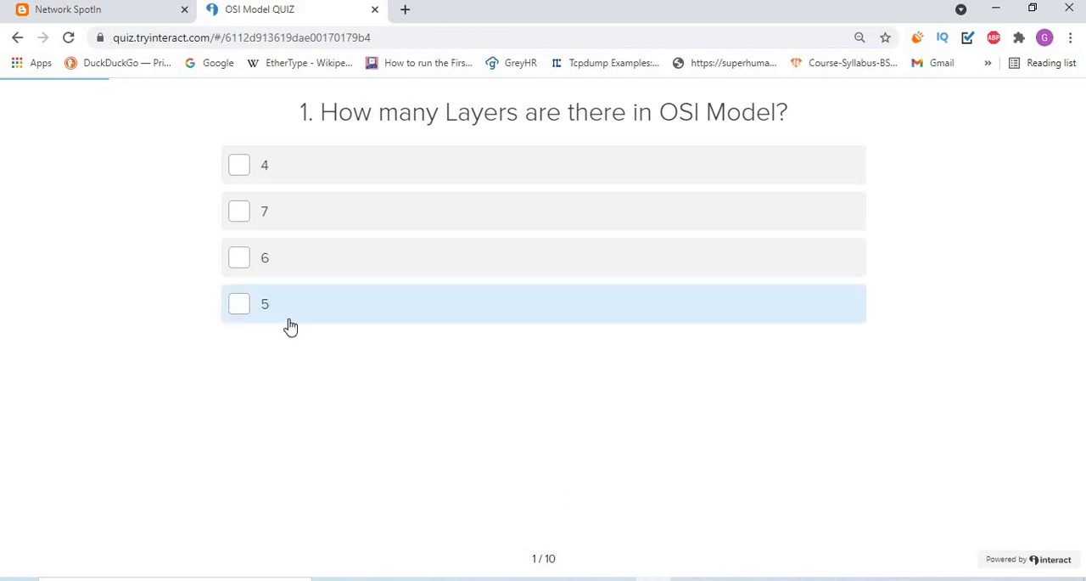
pyautogui.click(76, 10)
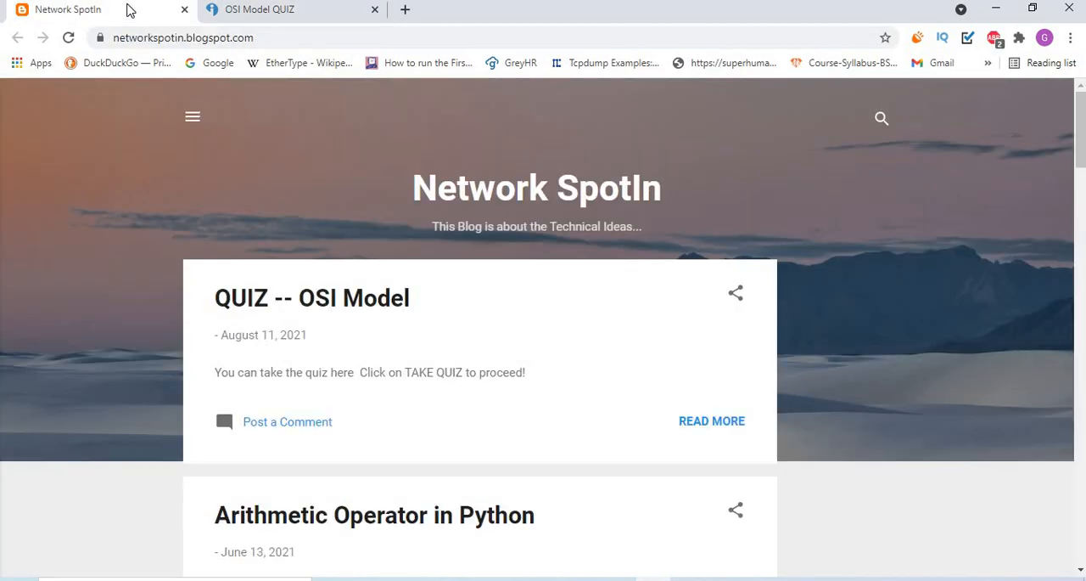
pyautogui.click(181, 38)
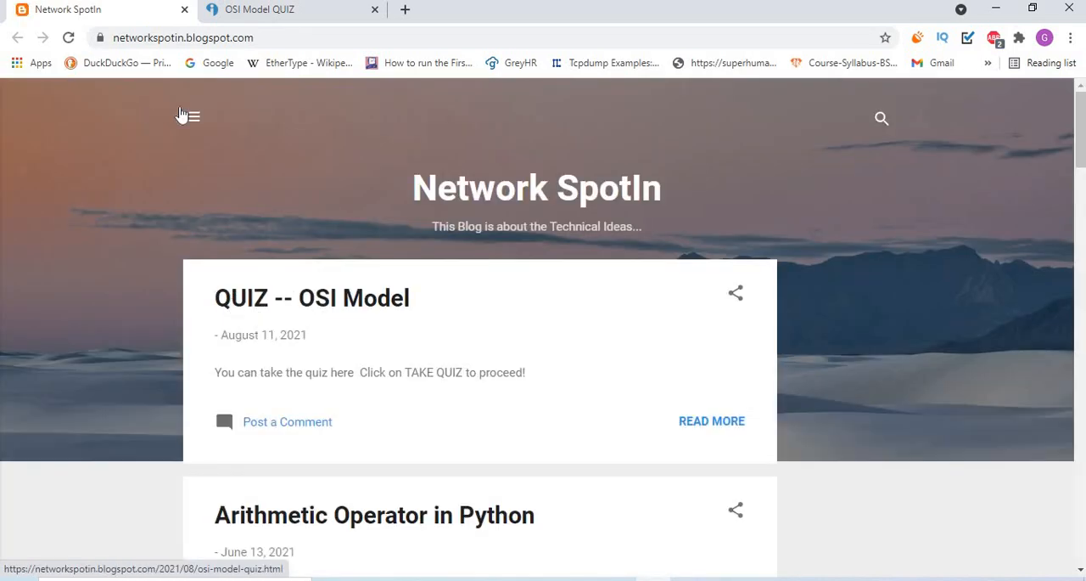
pyautogui.click(193, 117)
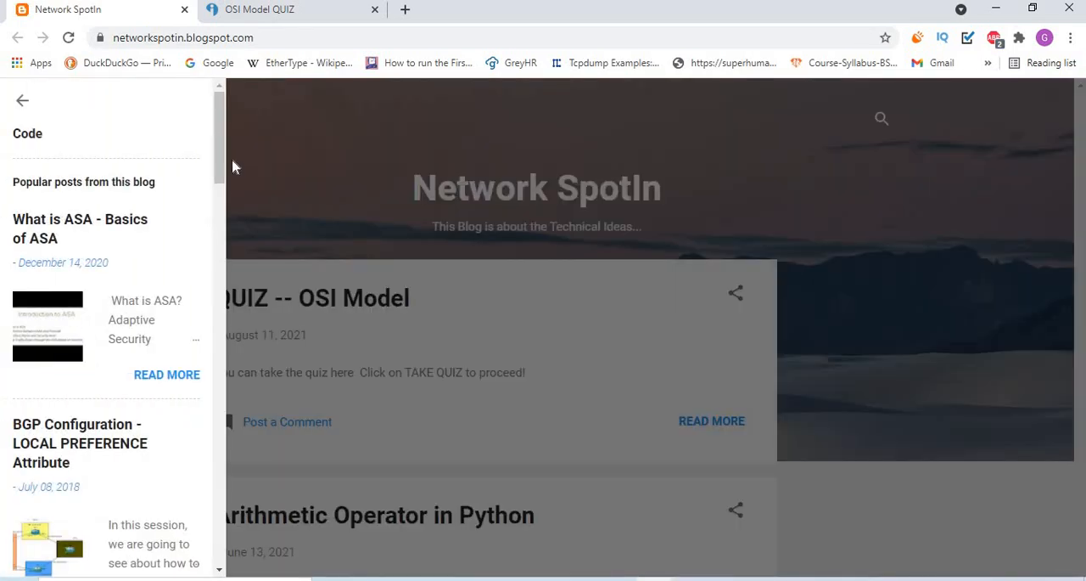
pyautogui.scroll(-3)
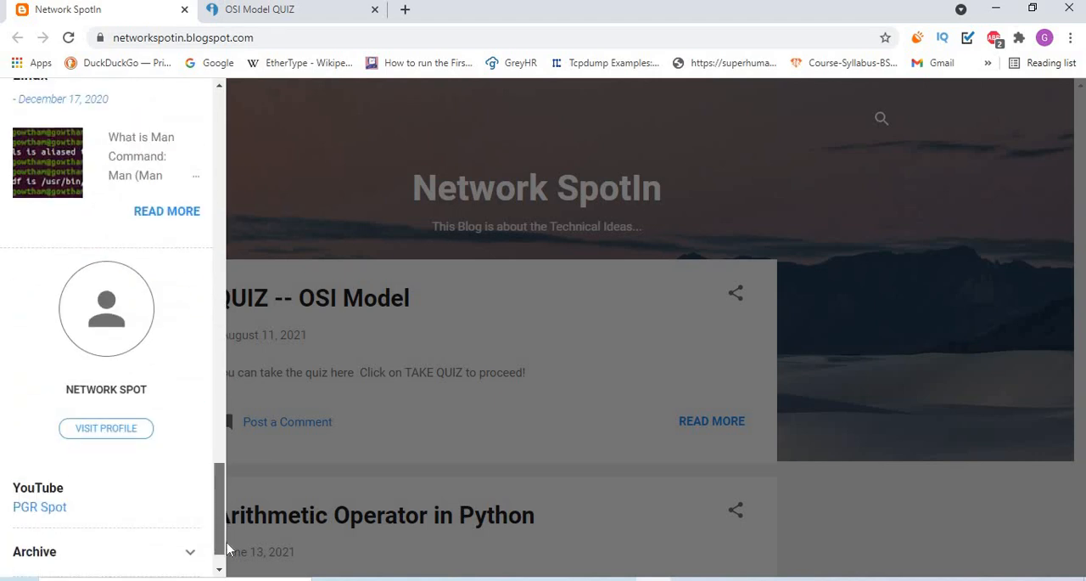
pyautogui.scroll(-3)
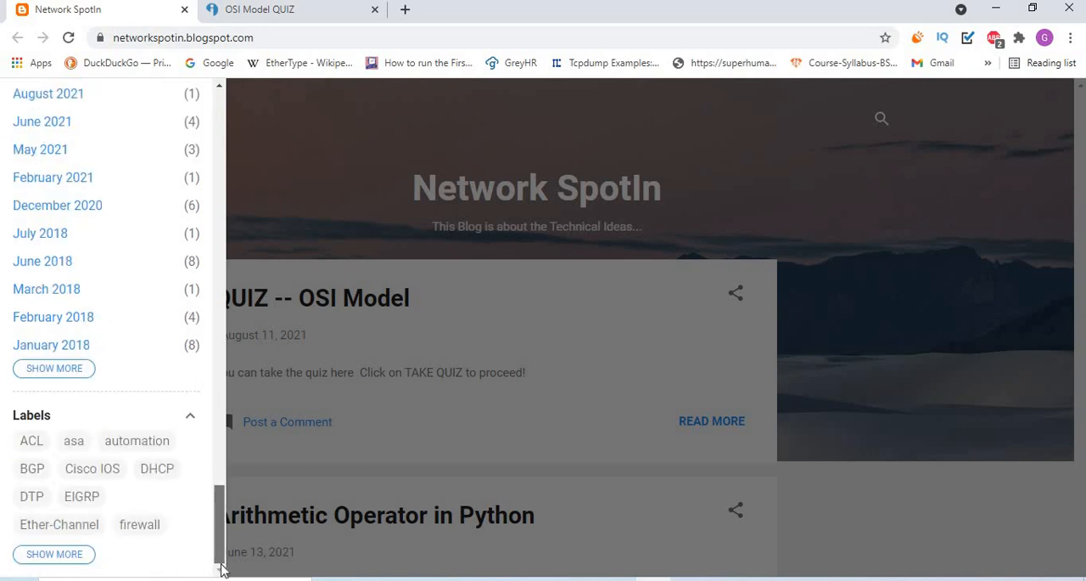
pyautogui.moveTo(787, 317)
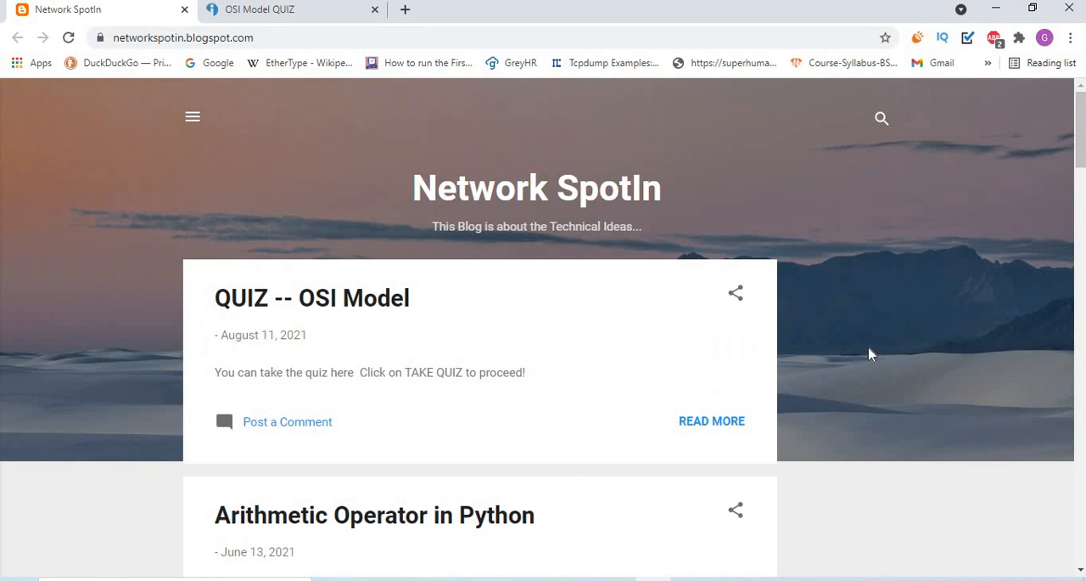
pyautogui.moveTo(354, 298)
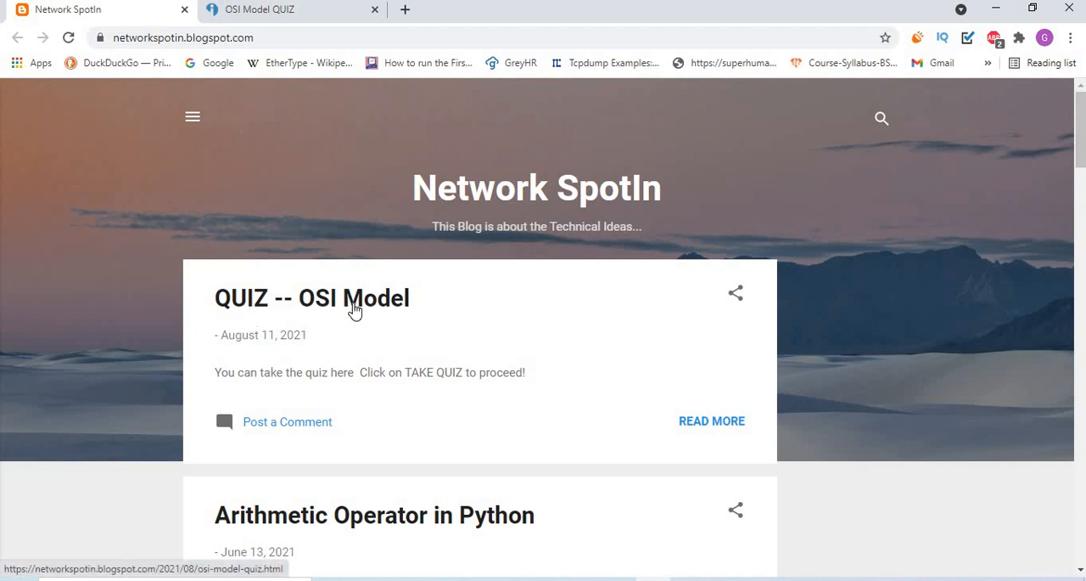
pyautogui.moveTo(282, 305)
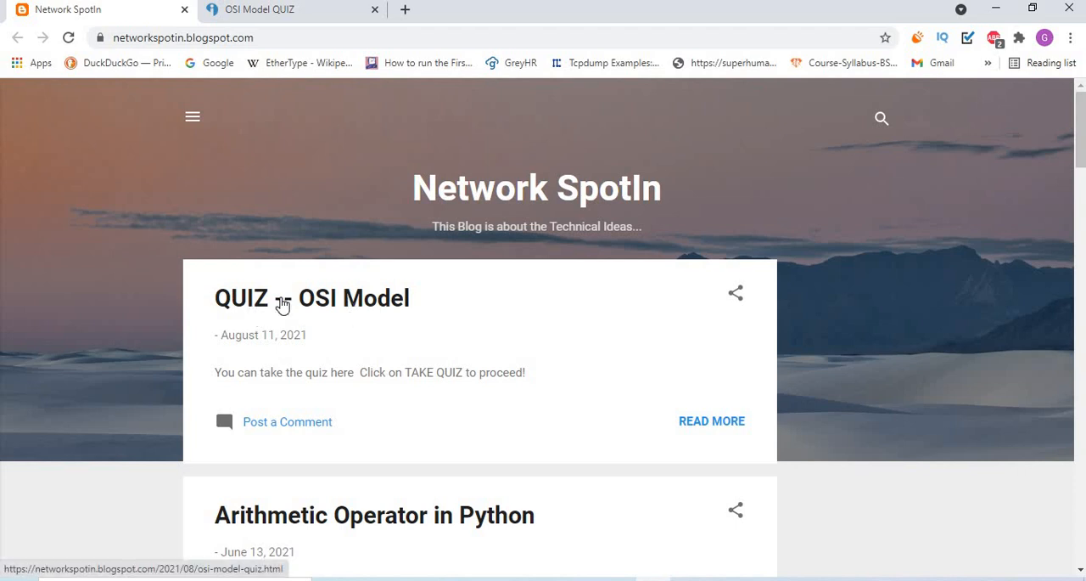
# - Open the QUIZ -- OSI Model post, start its quiz, answer 7, and advance to question 2
pyautogui.click(311, 298)
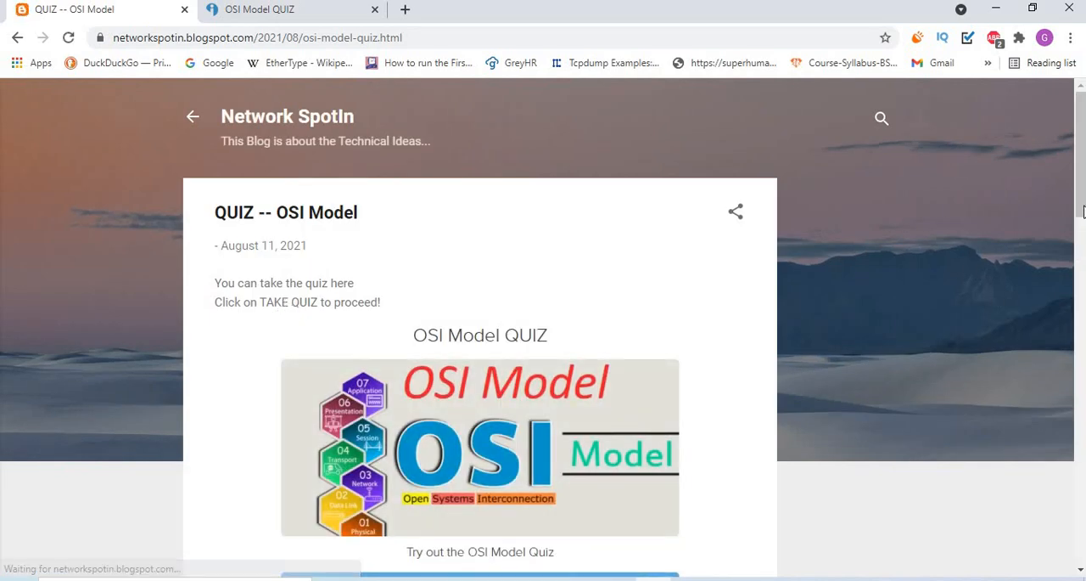
pyautogui.scroll(-3)
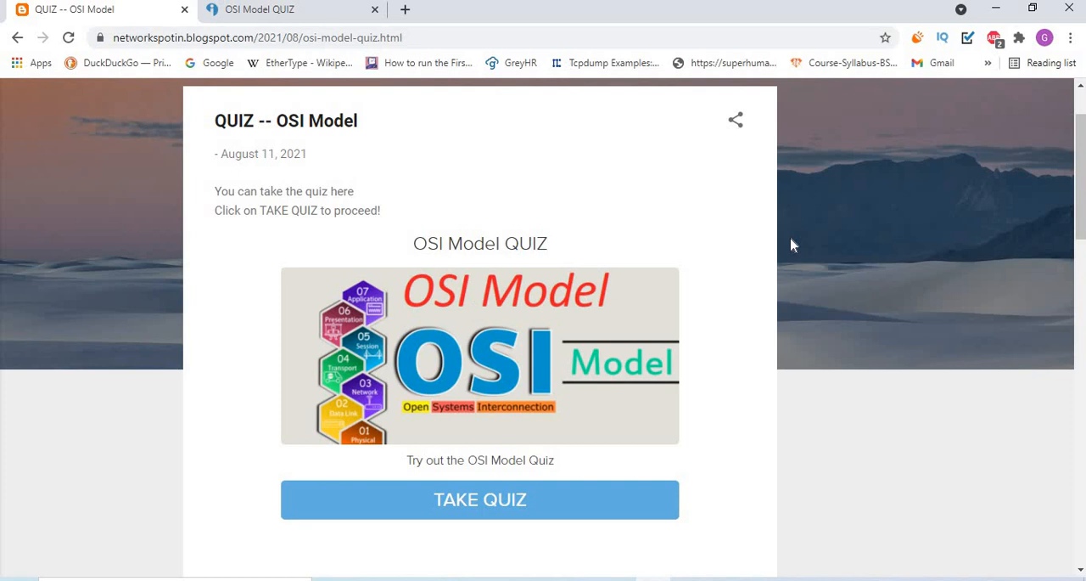
pyautogui.moveTo(543, 499)
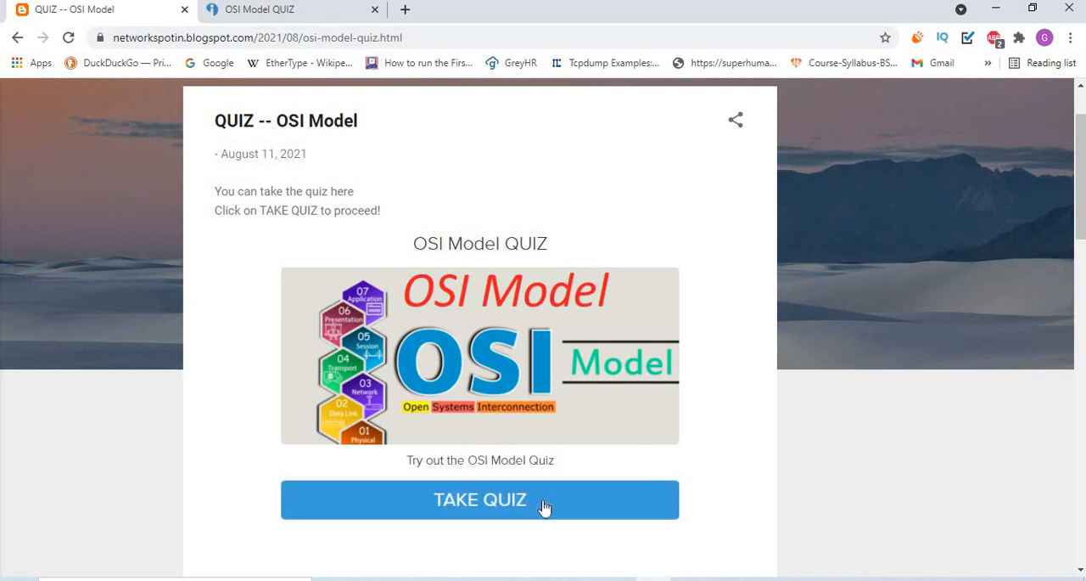
pyautogui.click(480, 499)
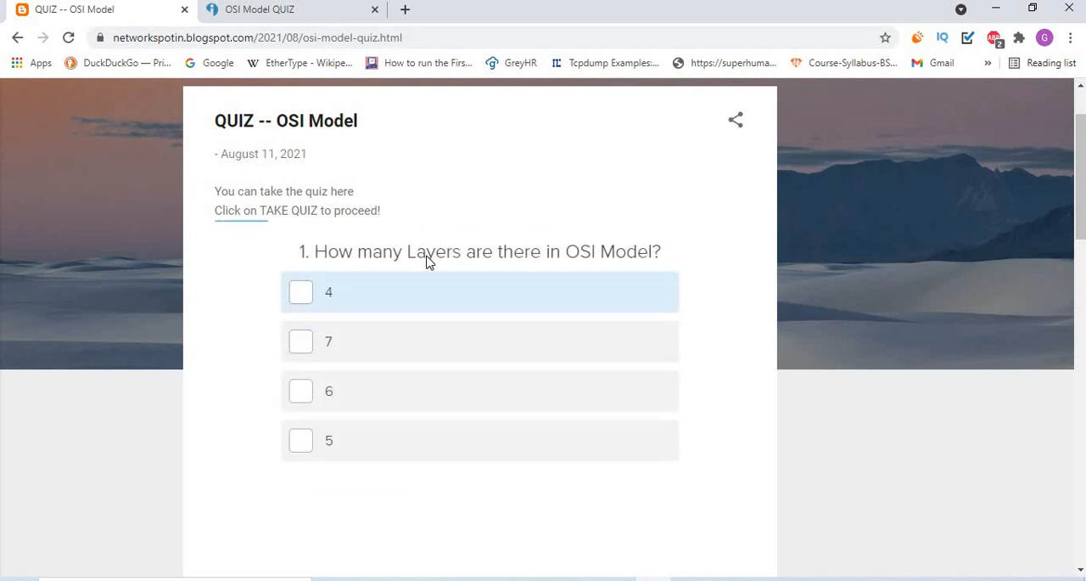
pyautogui.moveTo(560, 255)
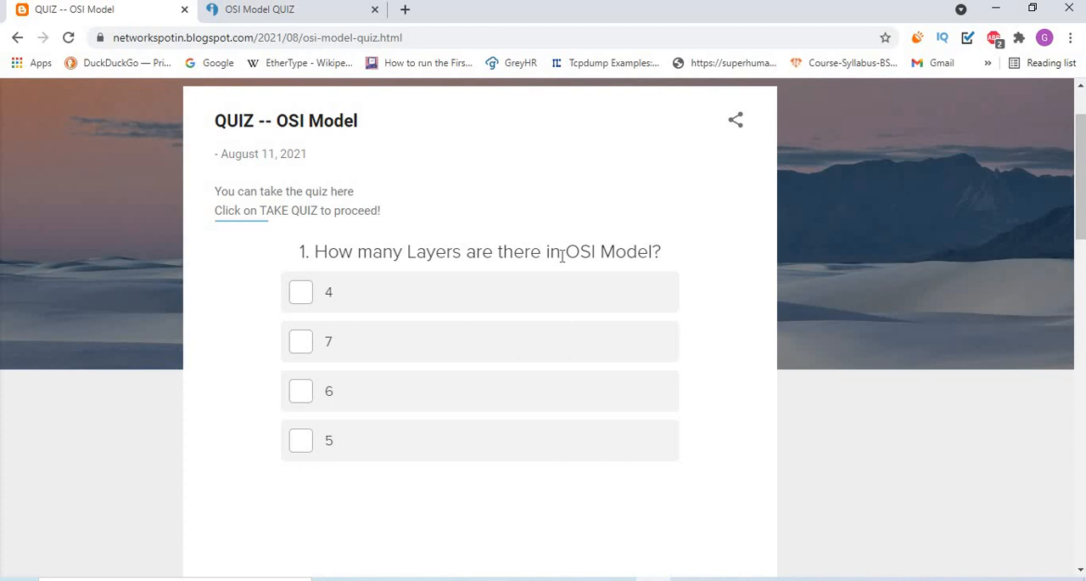
pyautogui.click(330, 340)
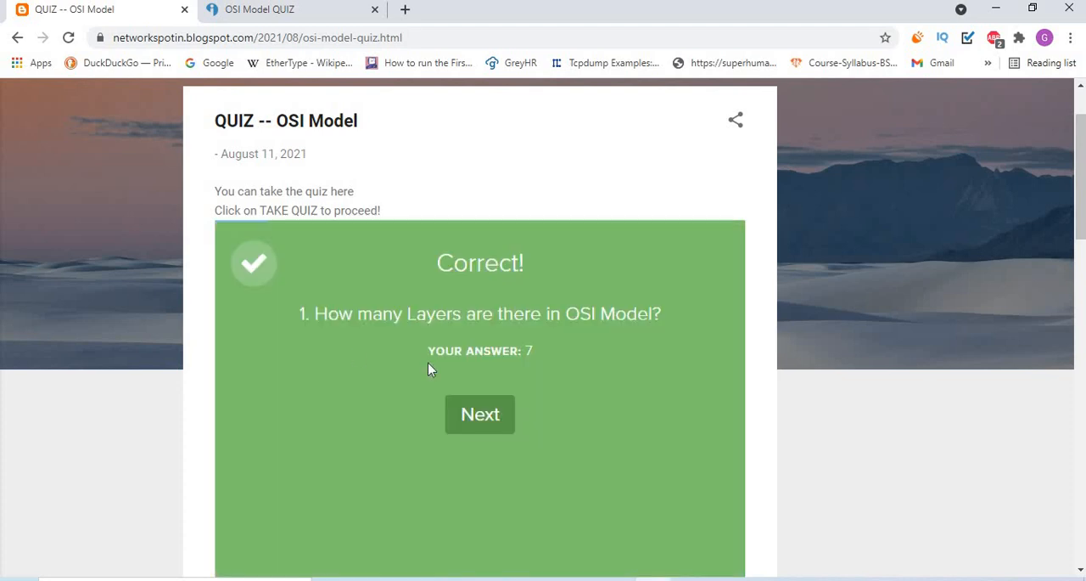
pyautogui.click(479, 414)
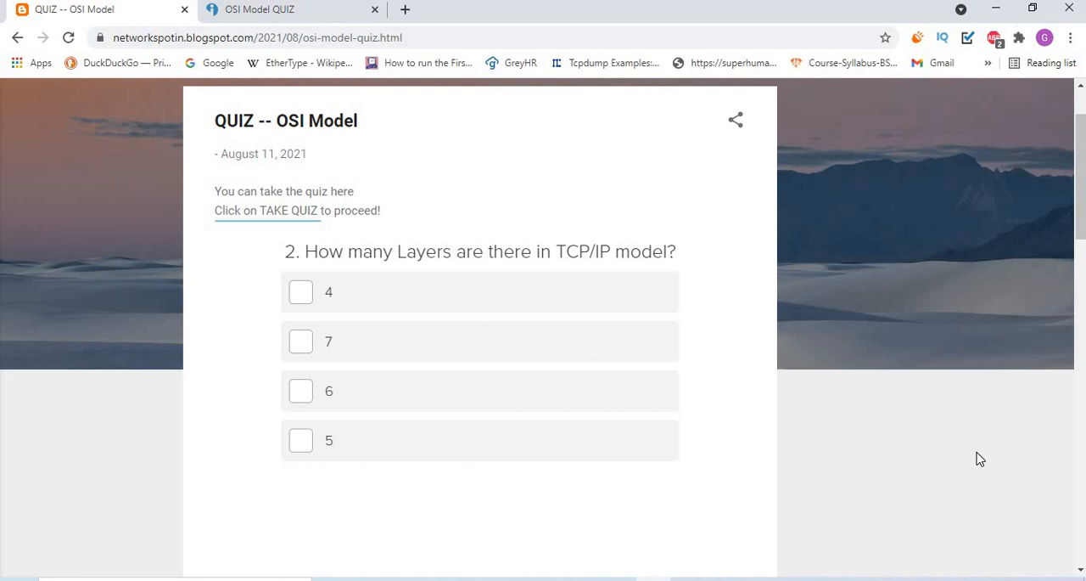